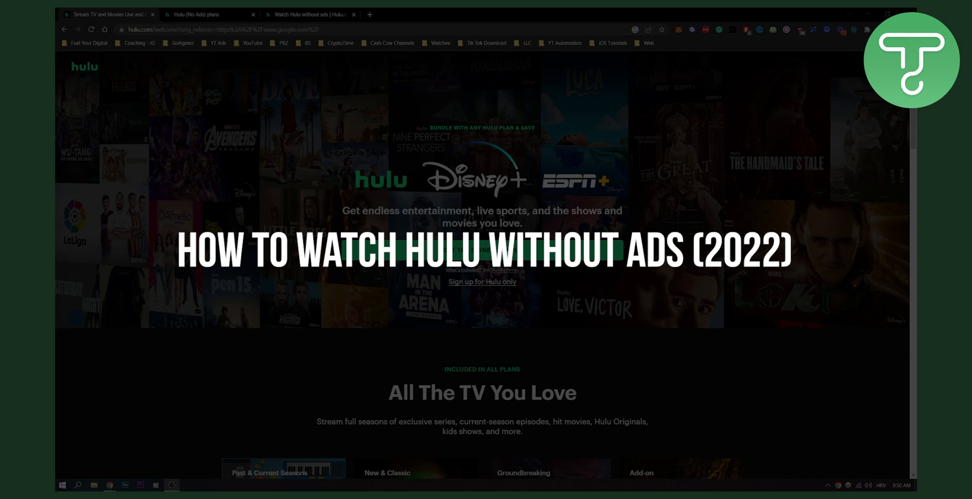
Step: Skim the Hulu No Ads plans article, then switch to the hulu.com/no-ads 30-day trial page
scroll("down", 3)
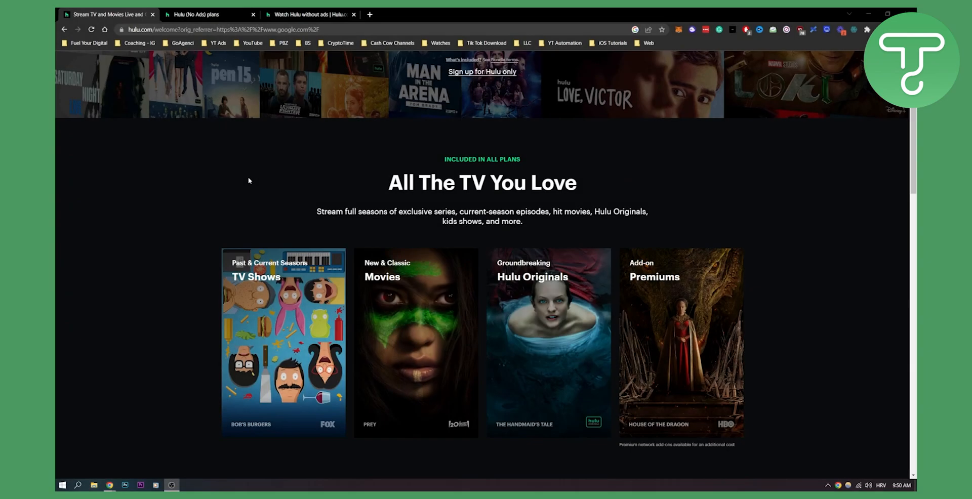
scroll("up", 3)
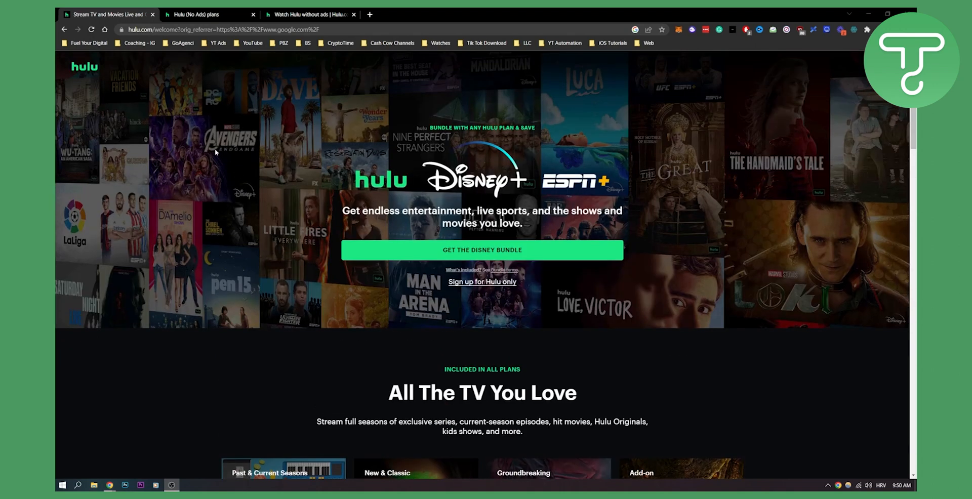
mouse_move(251, 126)
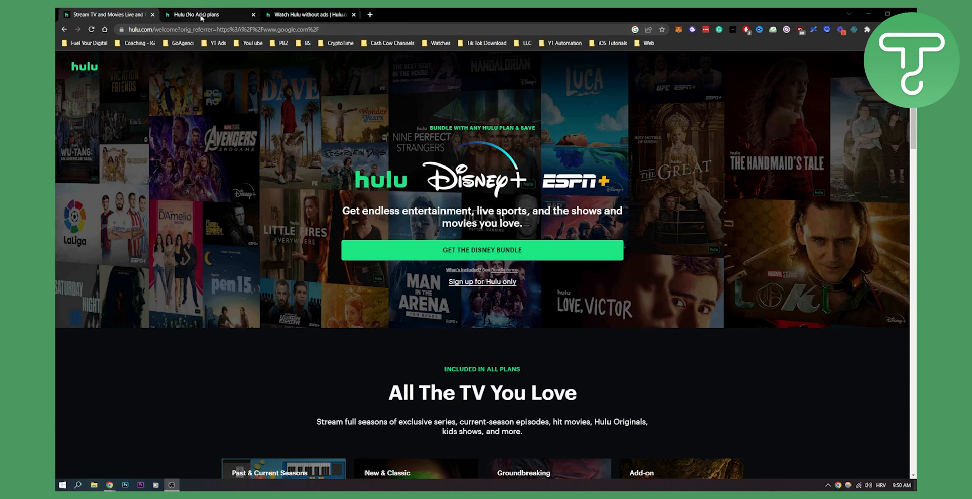
left_click(208, 14)
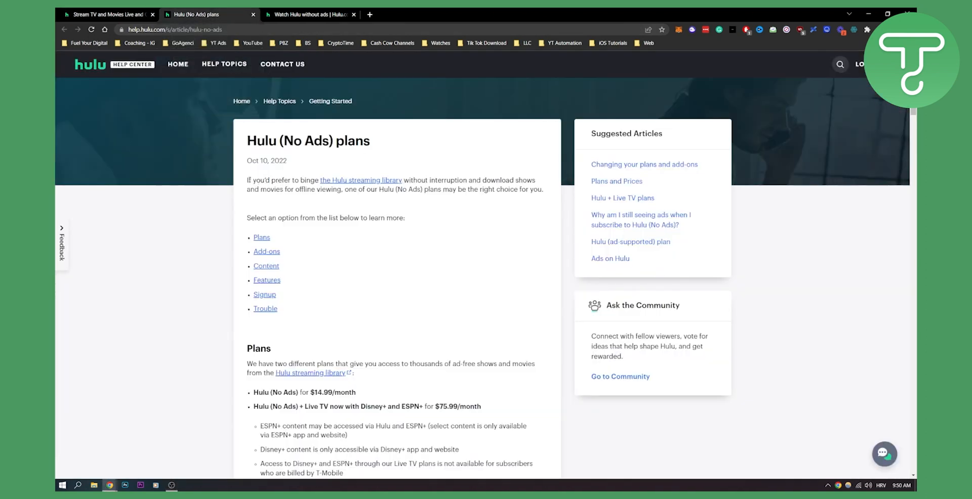
left_click_drag(248, 180, 406, 180)
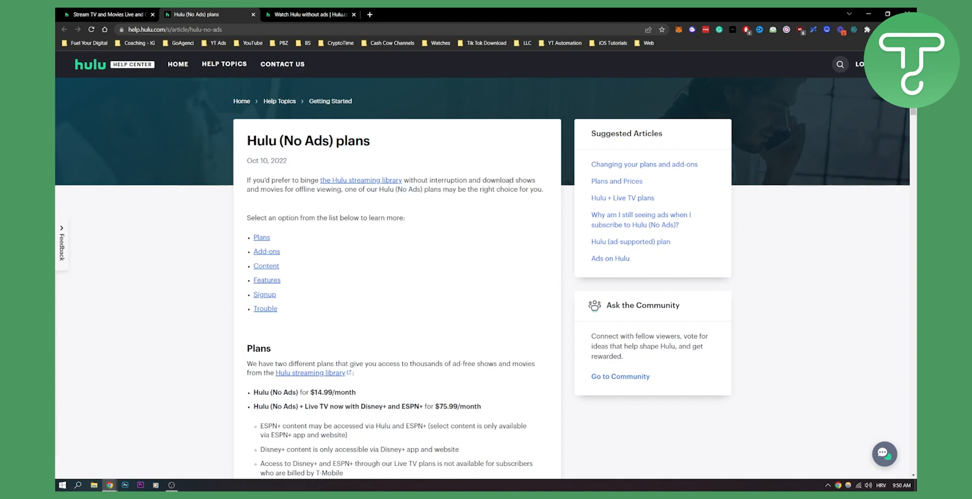
scroll("down", 3)
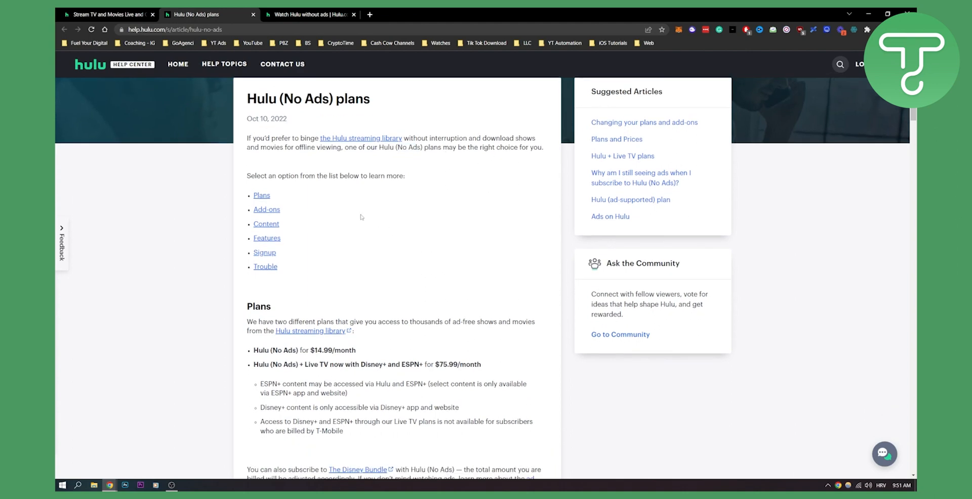
scroll("down", 3)
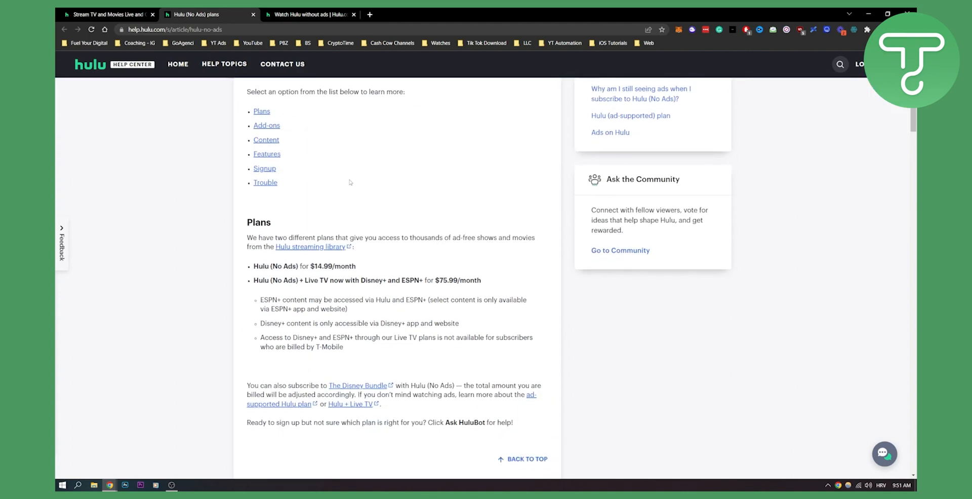
mouse_move(263, 216)
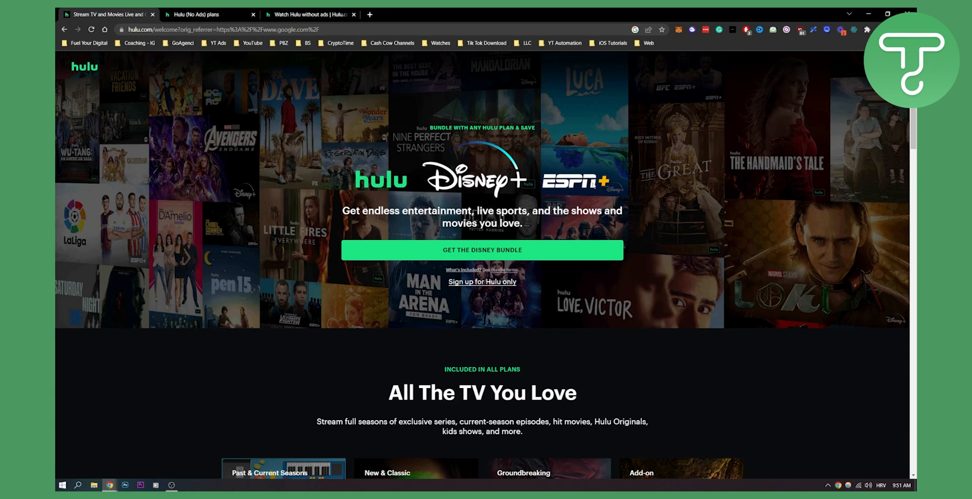
mouse_move(523, 114)
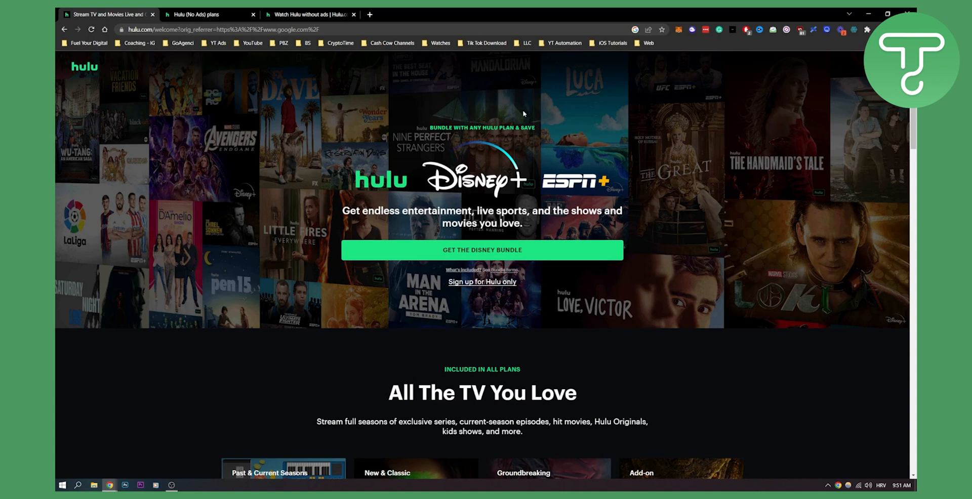
mouse_move(365, 126)
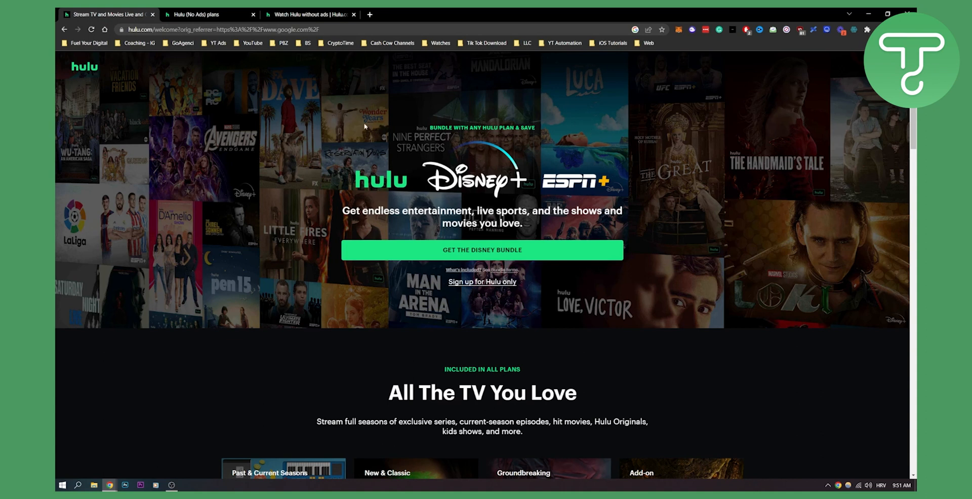
mouse_move(521, 161)
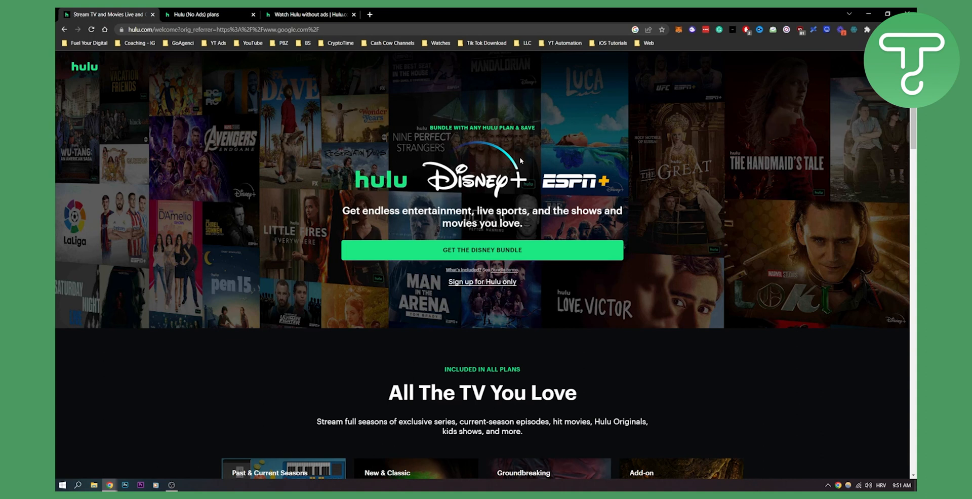
left_click(304, 14)
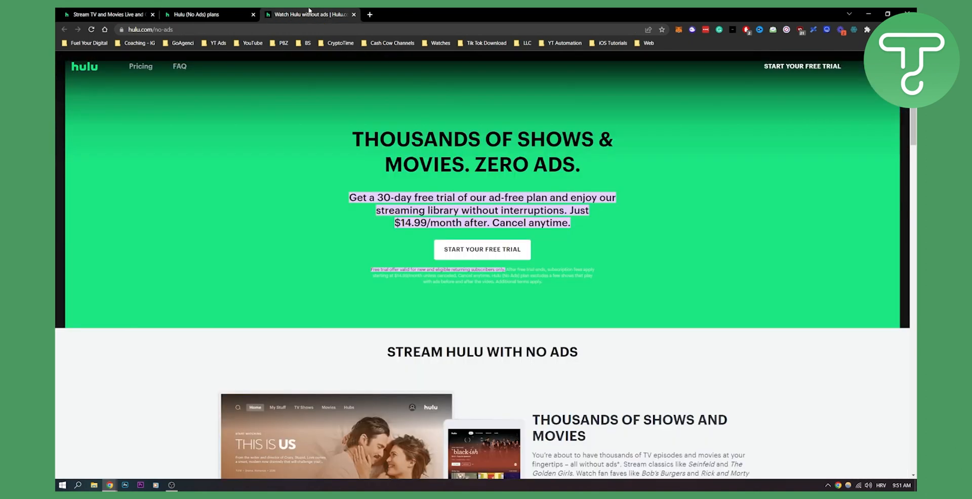
mouse_move(308, 11)
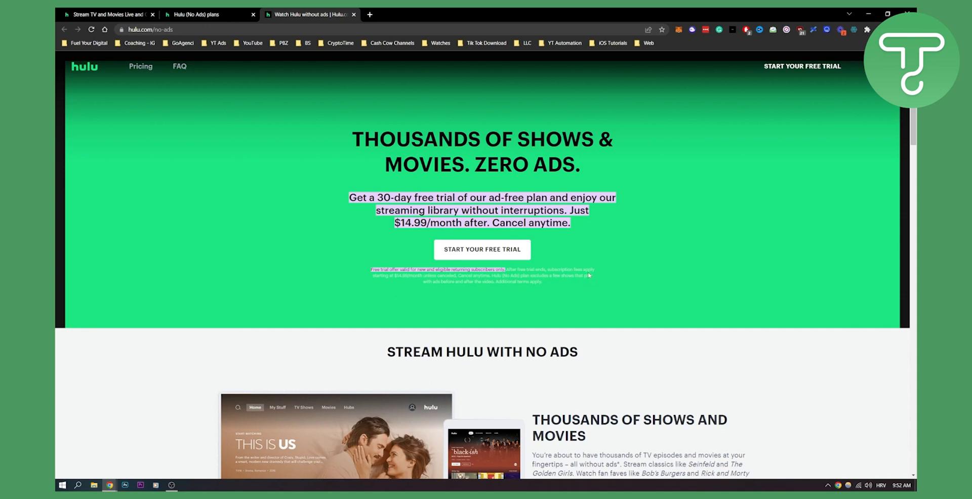
mouse_move(100, 13)
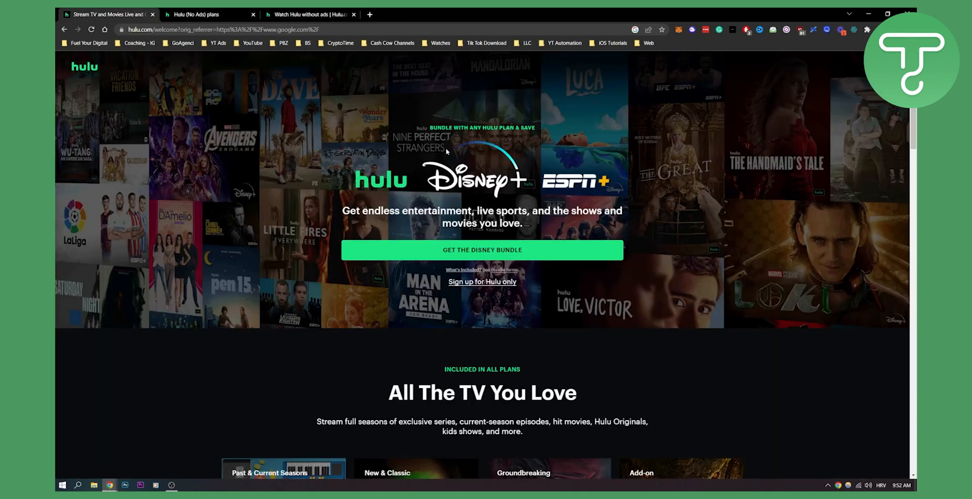
mouse_move(478, 171)
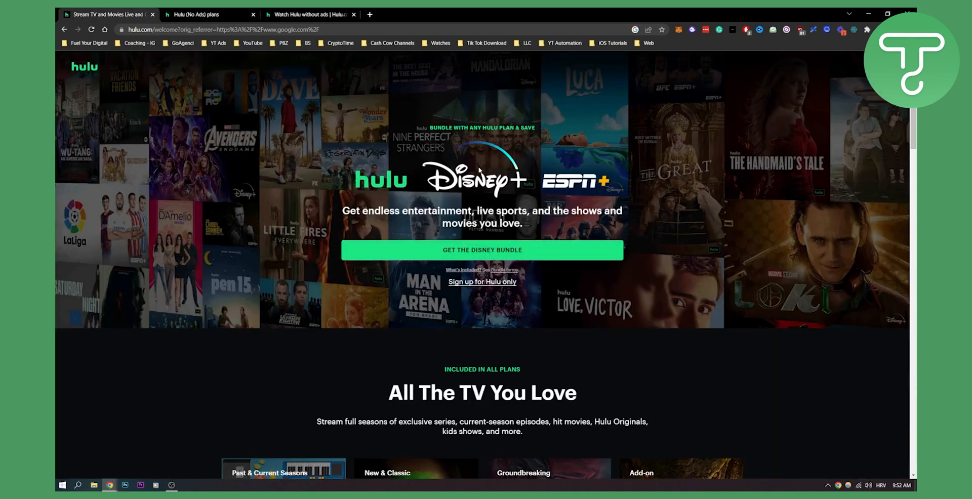
mouse_move(541, 162)
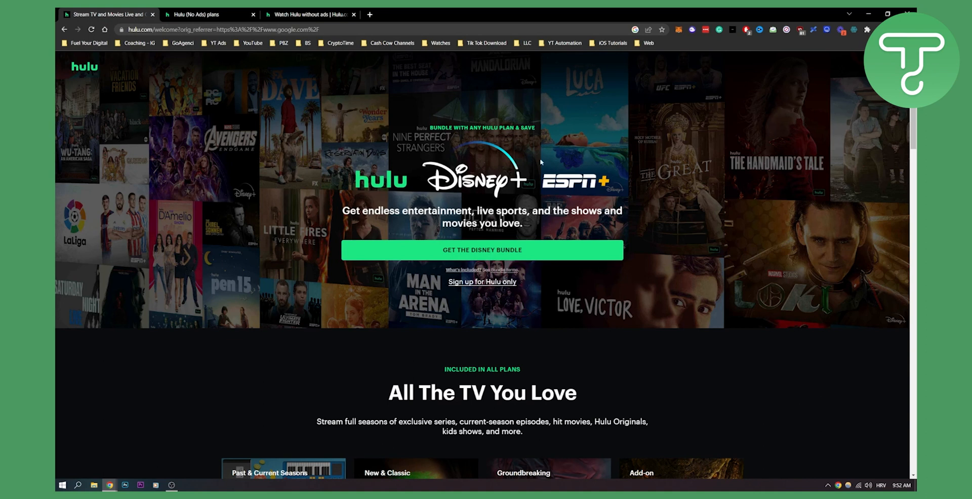
mouse_move(439, 127)
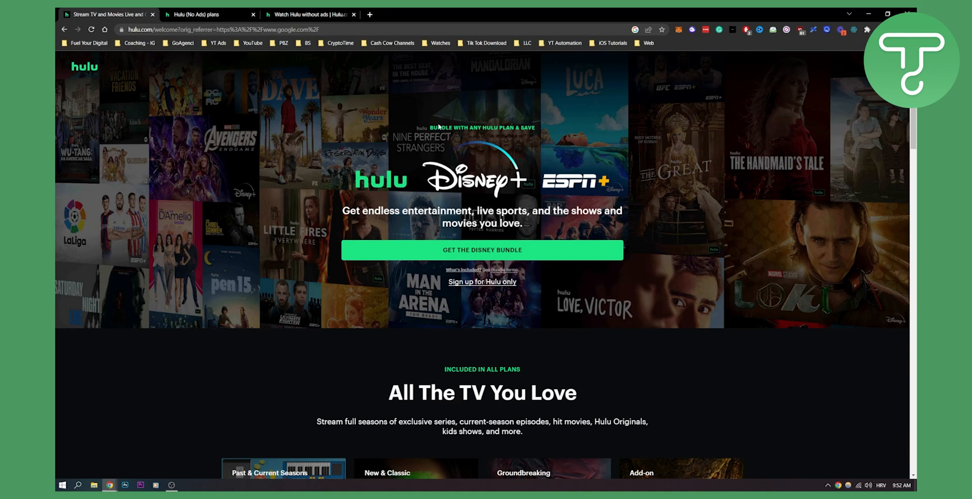
mouse_move(372, 160)
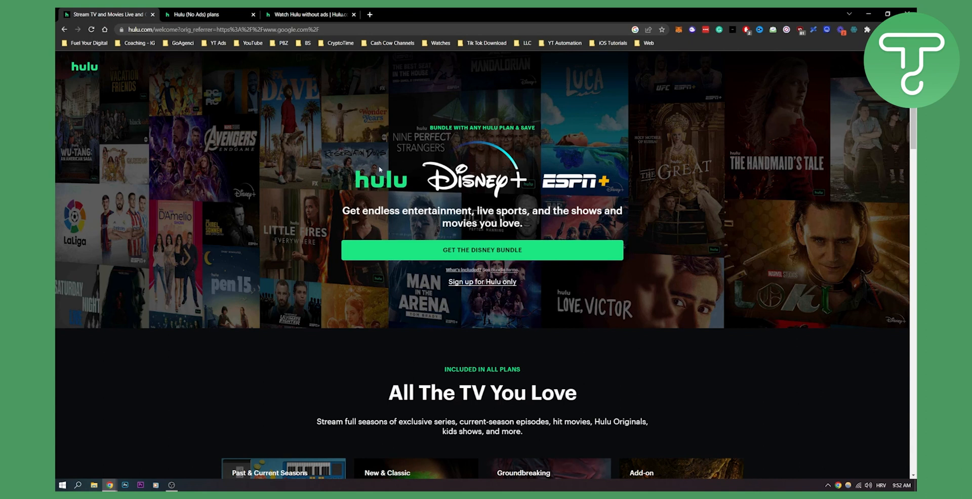
mouse_move(379, 169)
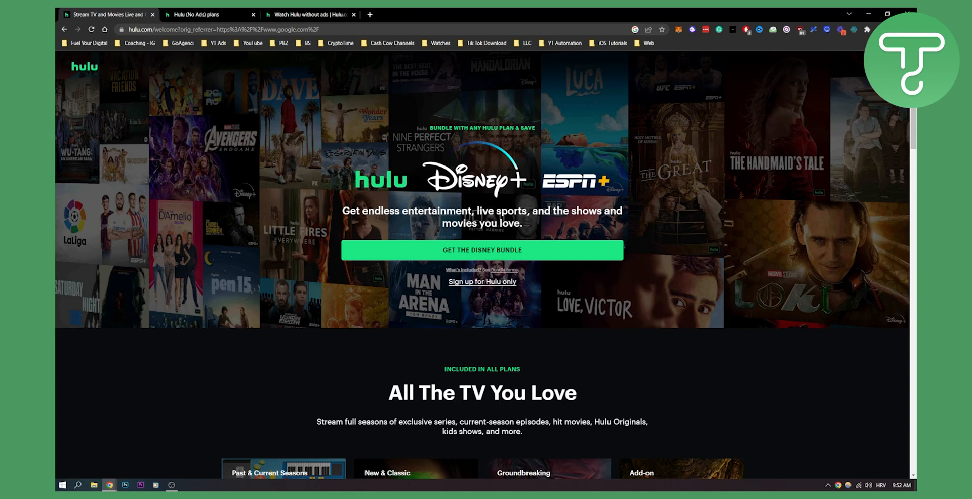
mouse_move(403, 171)
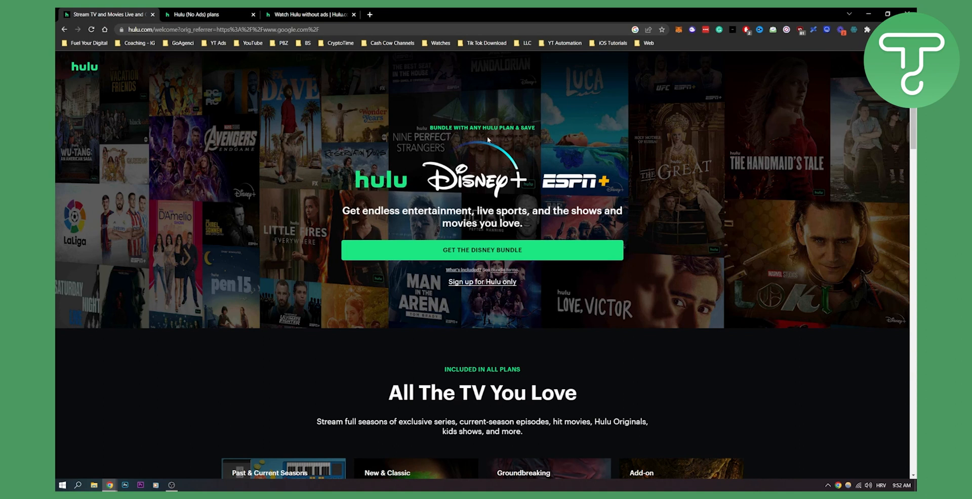
mouse_move(618, 192)
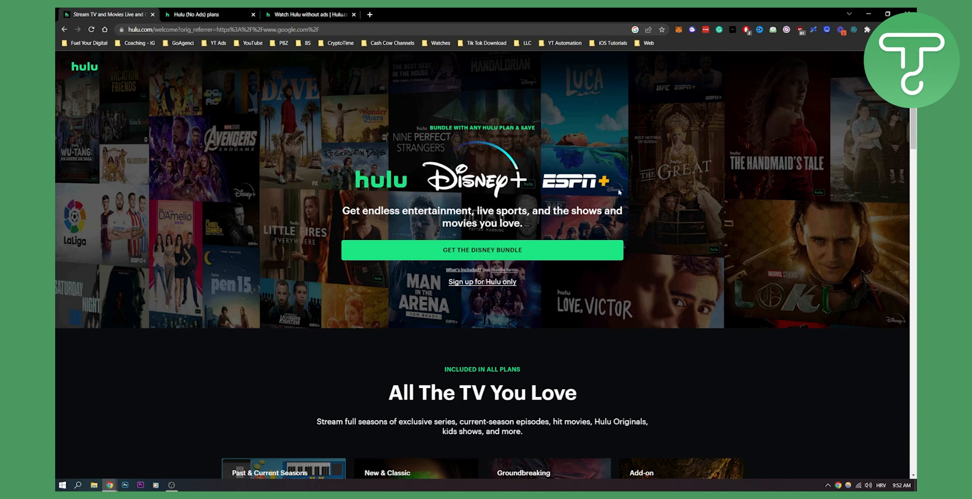
mouse_move(601, 159)
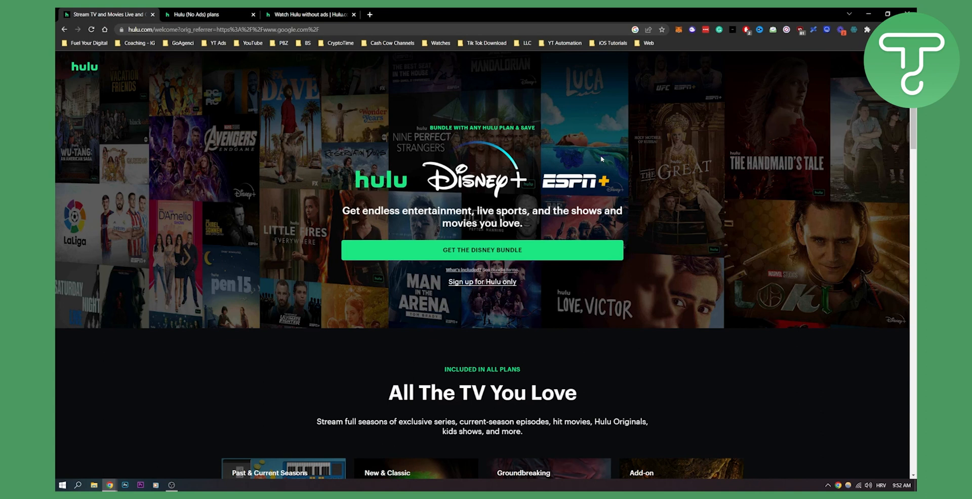
mouse_move(601, 159)
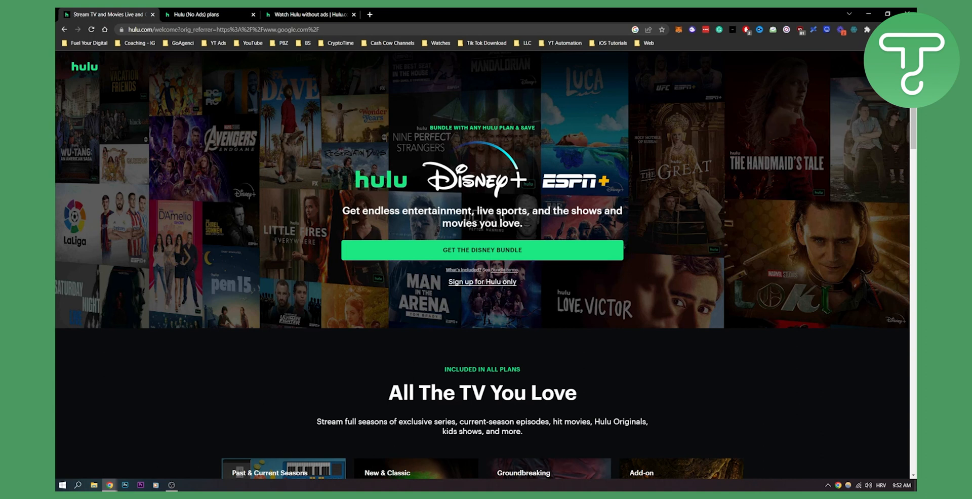